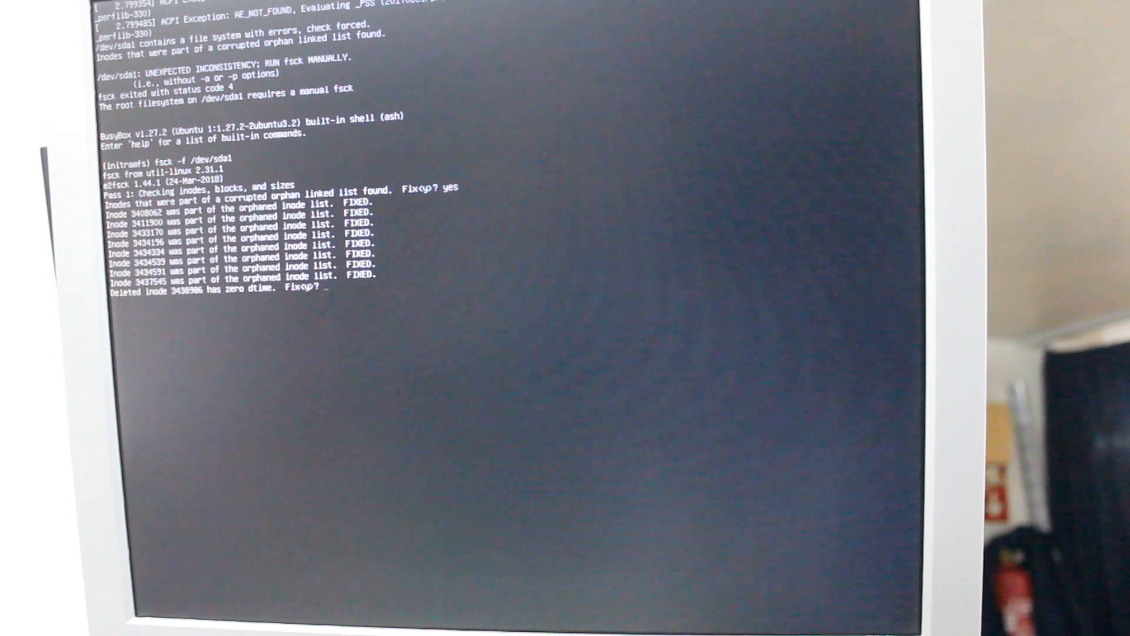
pyautogui.write('yes')
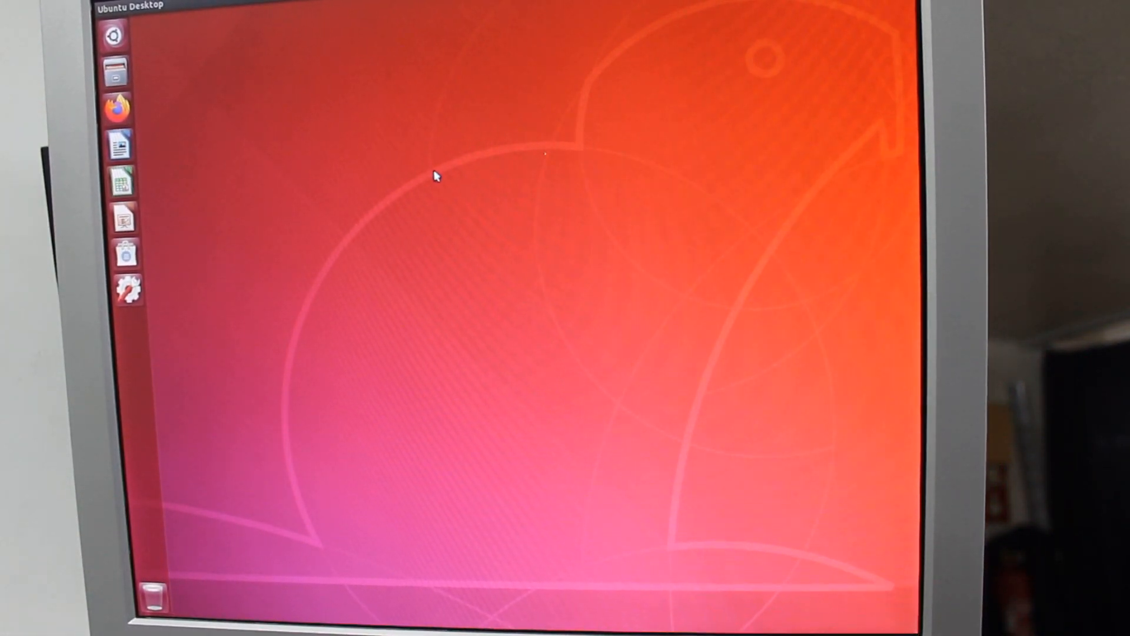
pyautogui.moveTo(625, 96)
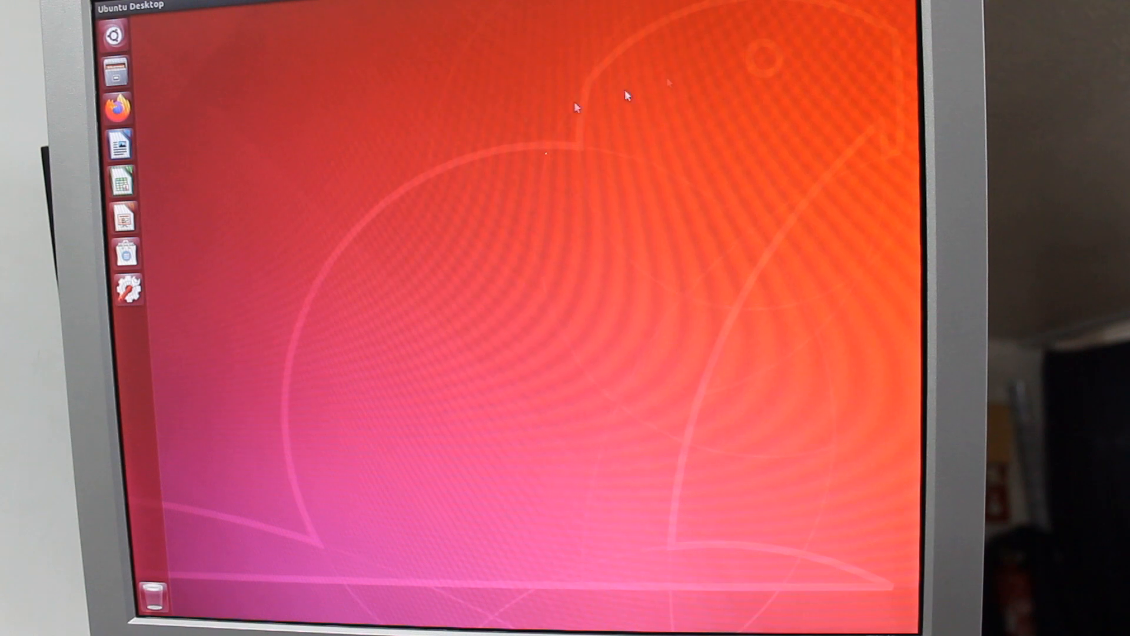